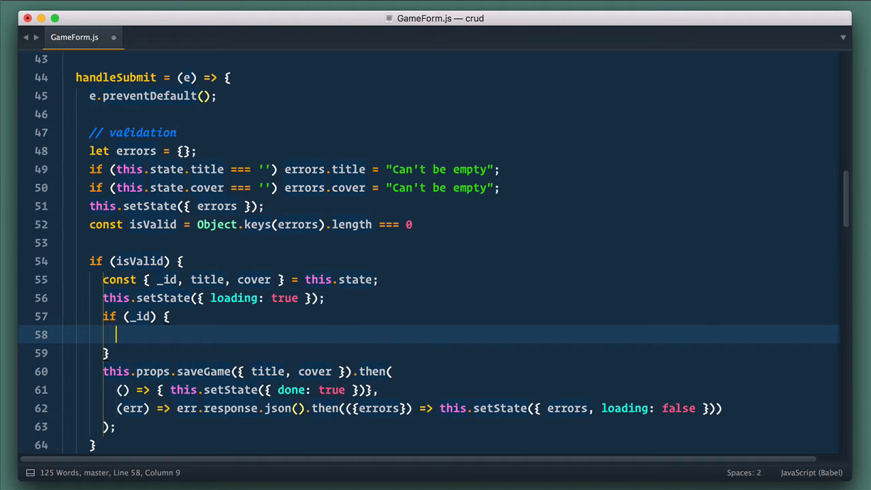
# Write the this.props.updateGame({ _id, title, cover }) call in handleSubmit's if (_id) branch.
pyautogui.write('this.props.updat')
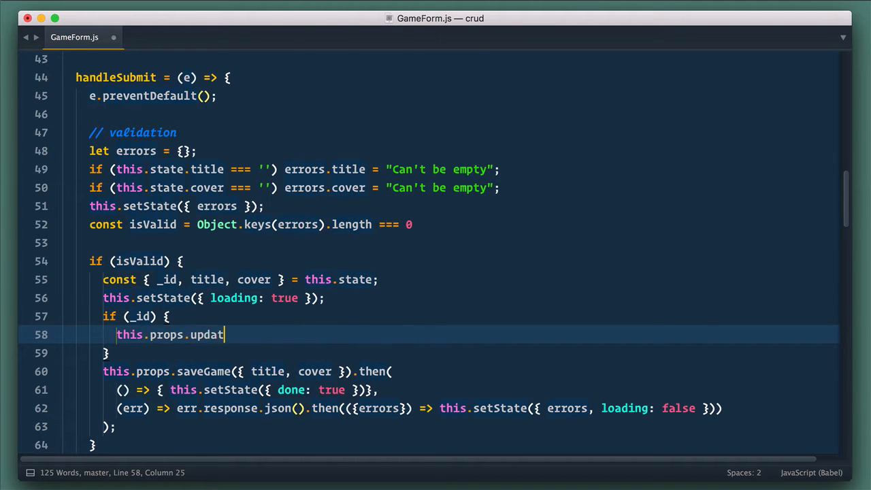
pyautogui.write('eGame({ _id, })')
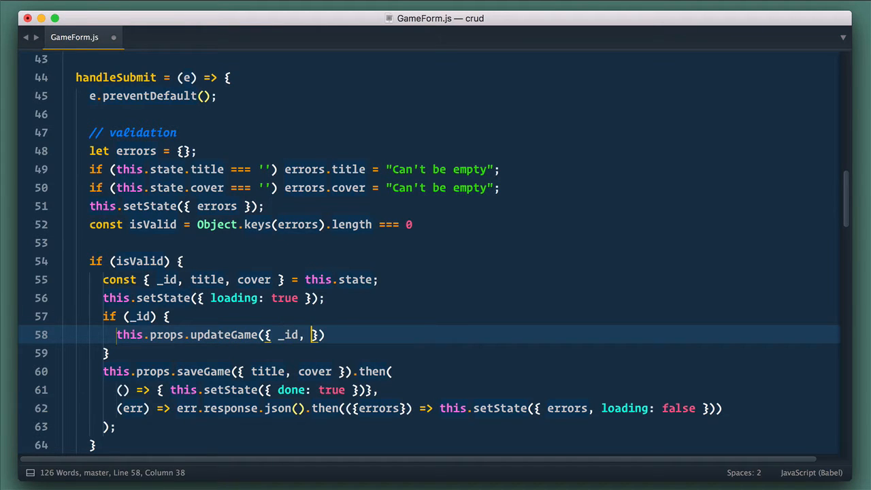
pyautogui.write('title, cover });')
pyautogui.click(184, 352)
pyautogui.write(' else {')
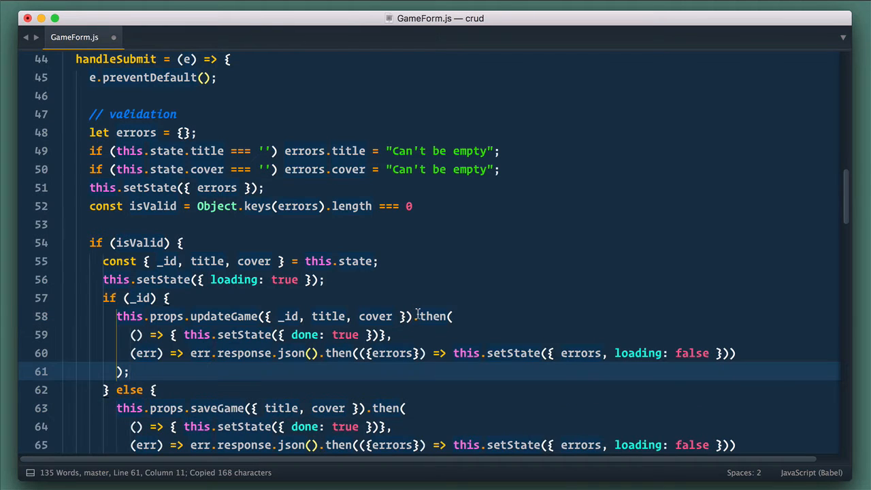
pyautogui.scroll(-3)
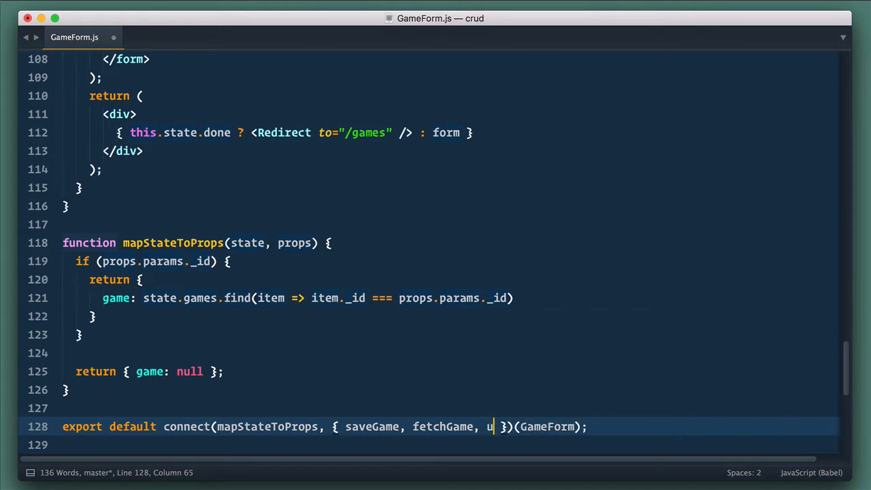
# Add updateGame to GameForm's connect() actions, then move to actions.js.
pyautogui.write('pdateGame')
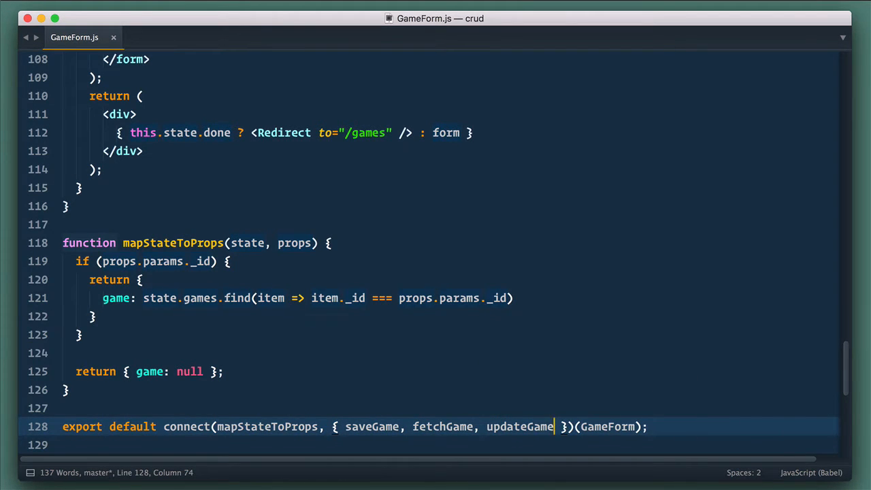
pyautogui.click(145, 38)
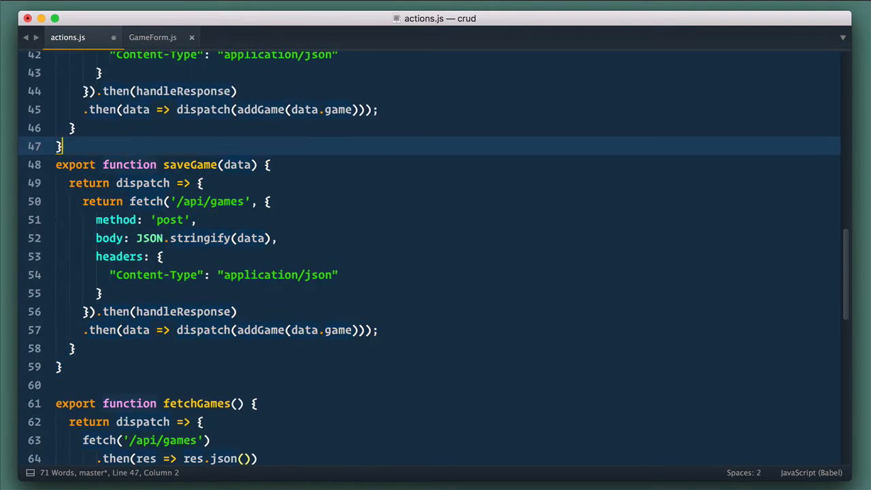
# Rename the duplicated thunk to updateGame and make it dispatch gameUpdate.
pyautogui.doubleClick(174, 182)
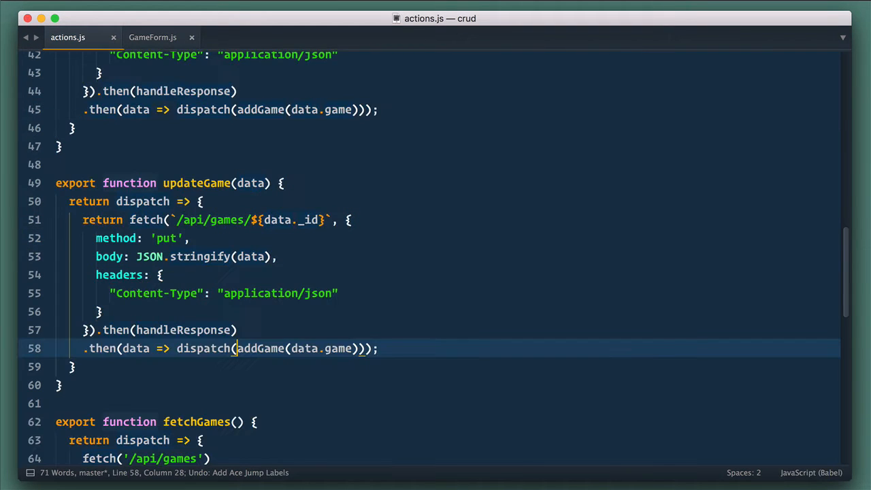
pyautogui.doubleClick(260, 348)
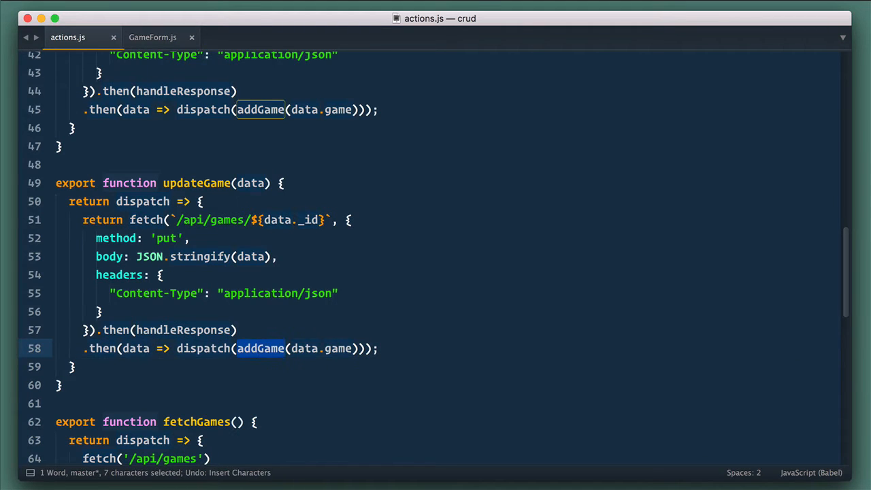
pyautogui.write('gameUpdate')
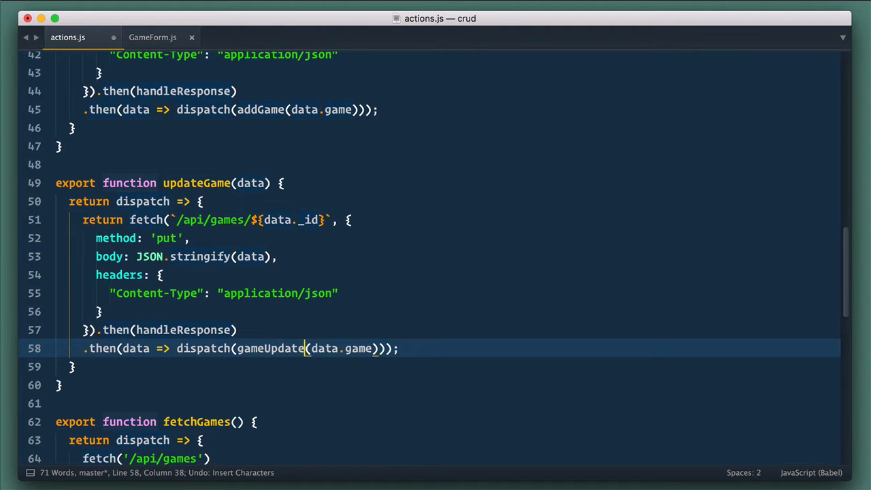
pyautogui.scroll(3)
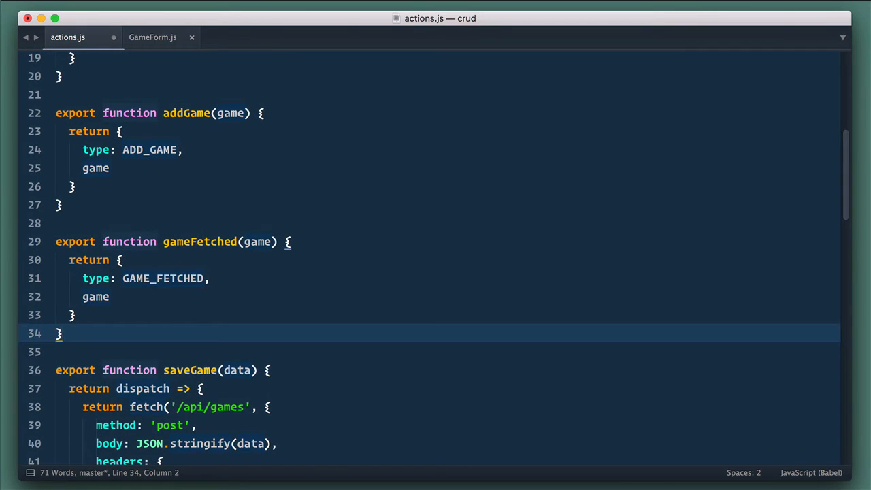
# Write export function gameUpdated(game) returning { type: GAME_UPDATED, game }.
pyautogui.write('export function')
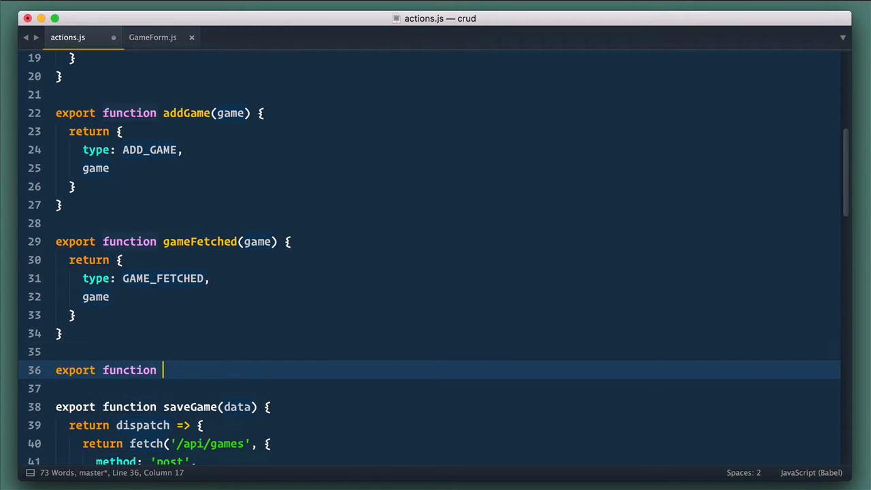
pyautogui.write('gameUpdated(game) {}')
pyautogui.click(444, 388)
pyautogui.write('return {')
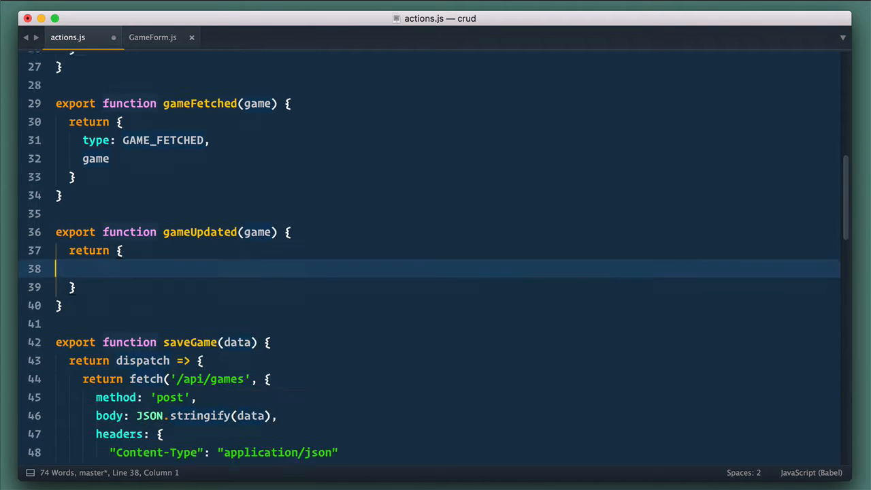
pyautogui.write('type: GAME_UPDATED,')
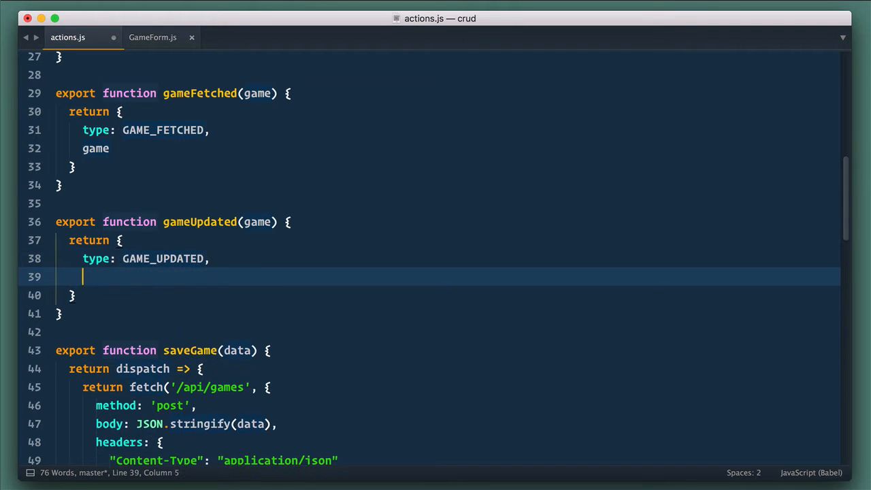
pyautogui.write('game')
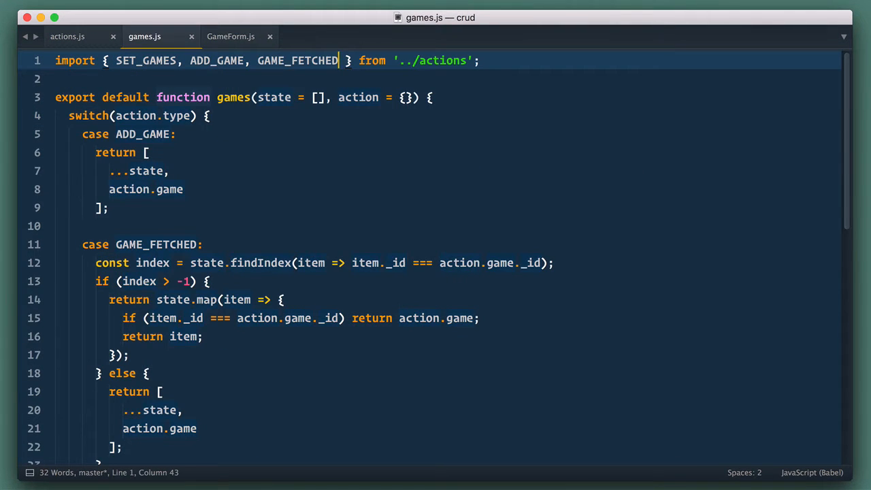
# Import GAME_UPDATED and add a case returning state.map replacing the item whose _id matches action.game.
pyautogui.write(', GAME_UPDATED')
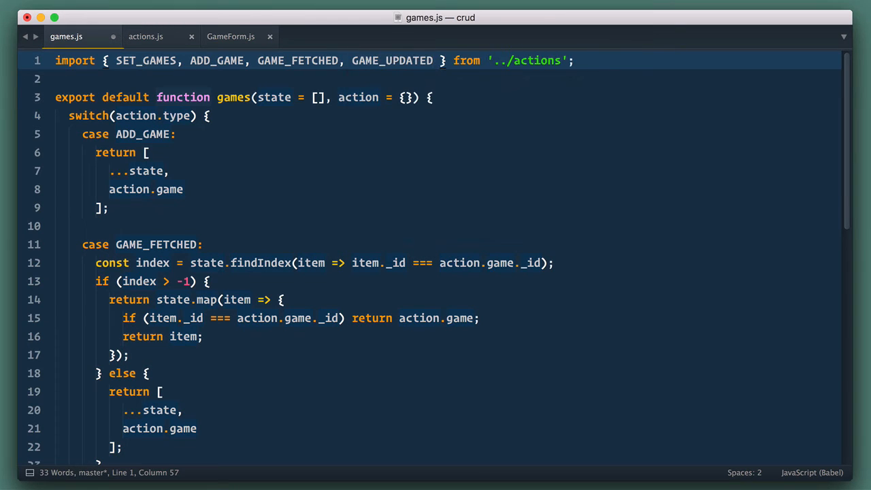
pyautogui.write('GAME_UPDATED:')
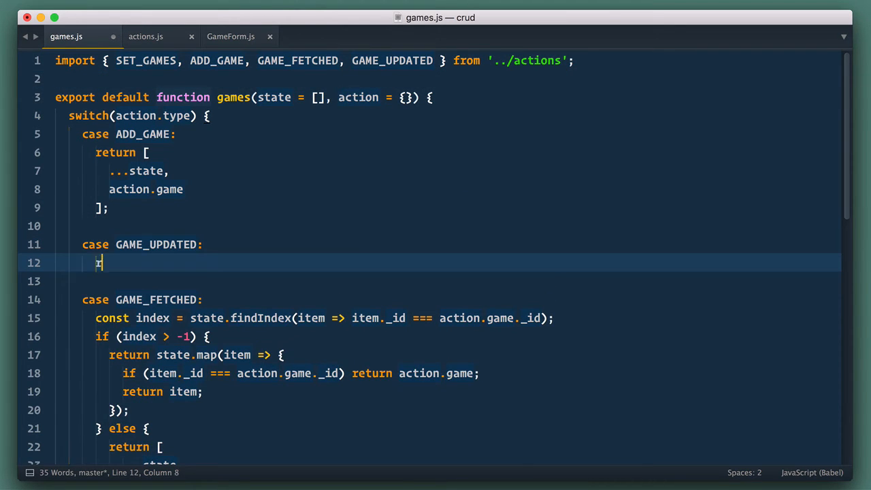
pyautogui.write('return state.map(item => {')
pyautogui.write('if (item._id === ')
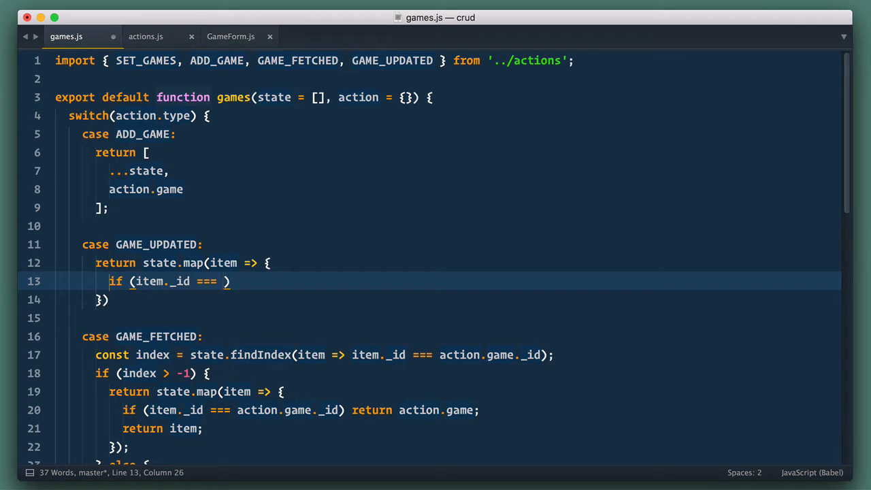
pyautogui.write('action.game._id')
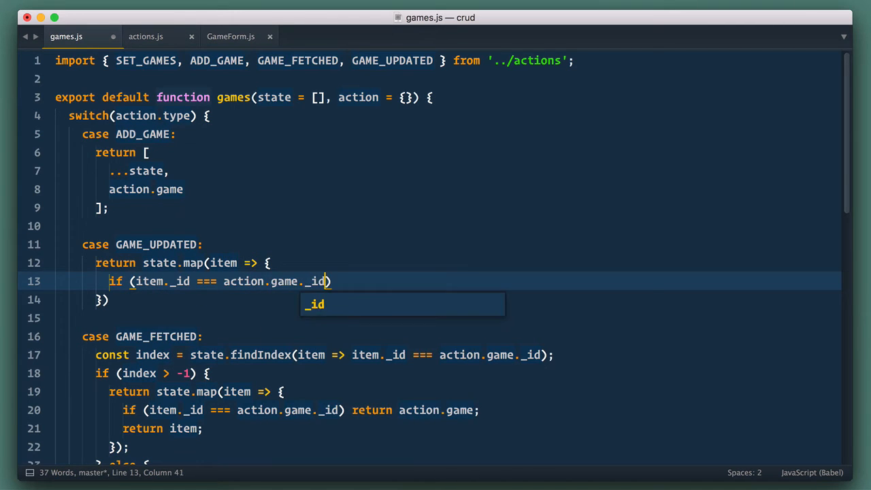
pyautogui.write('return action.')
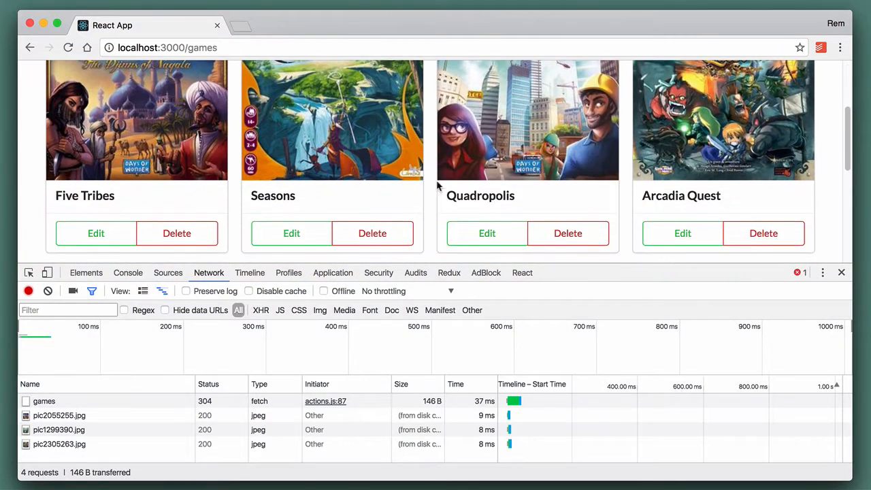
# Edit and save Quadropolis, then inspect the failed 404 update request in DevTools.
pyautogui.click(487, 233)
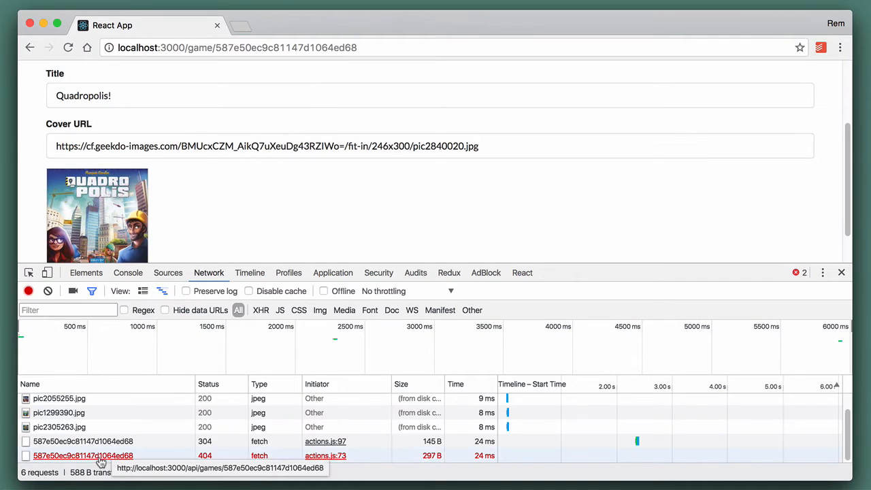
pyautogui.click(83, 454)
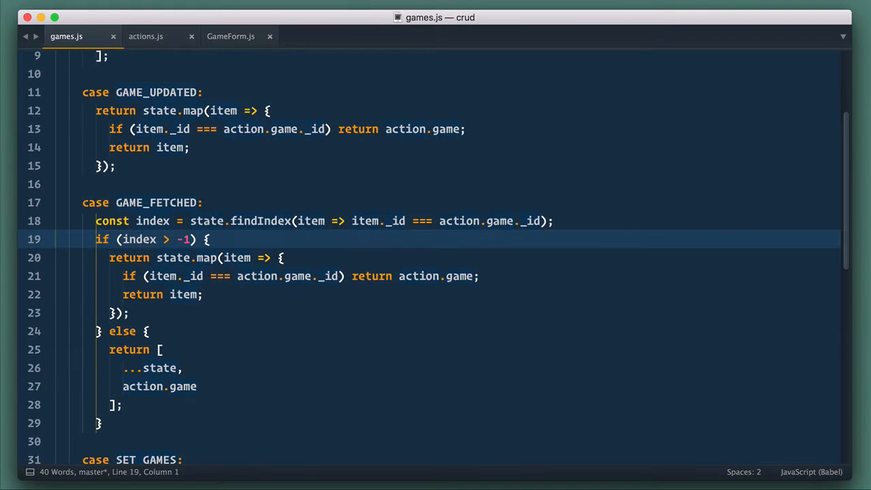
# Start app.put('/api/games/:_id') validating req.body, returning 400 errors, and destructuring title and cover.
pyautogui.click(144, 35)
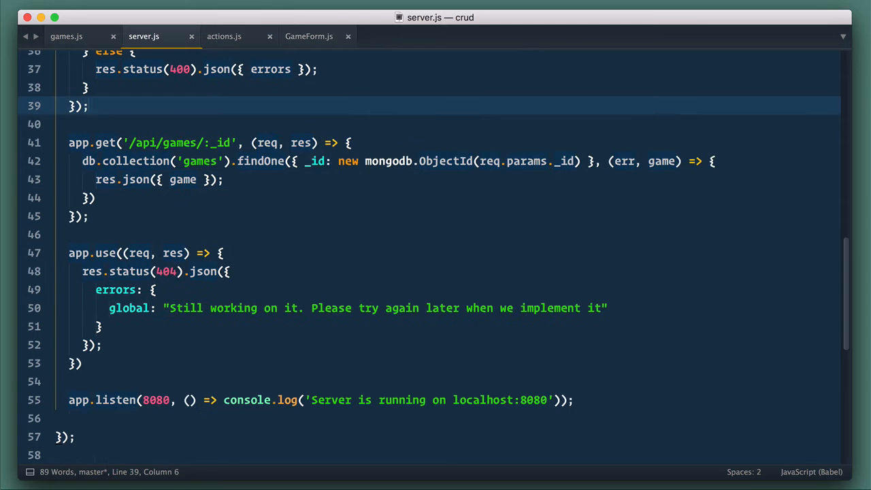
pyautogui.write('app.put()')
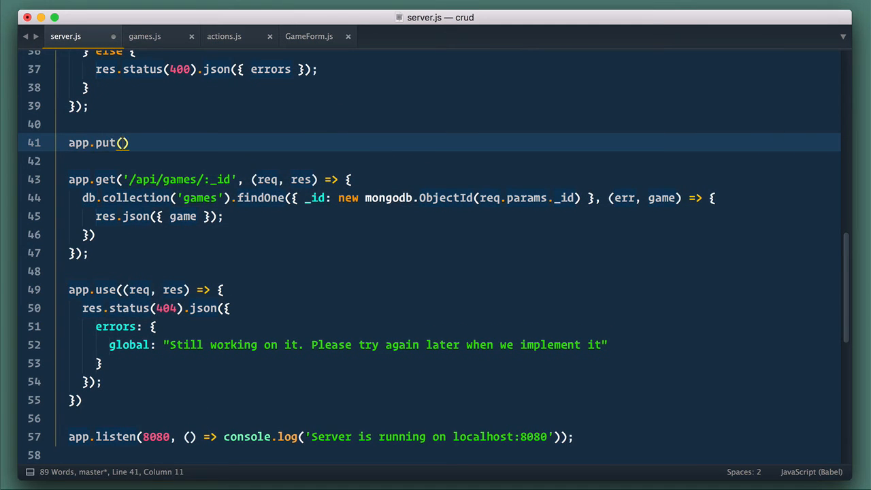
pyautogui.write("'/api/games/:_id', (req, res")
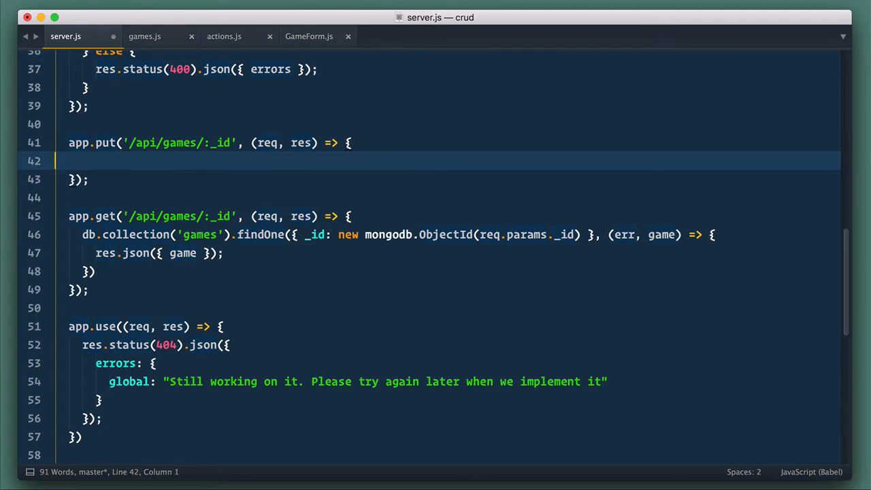
pyautogui.write('const { errors, isValid } =')
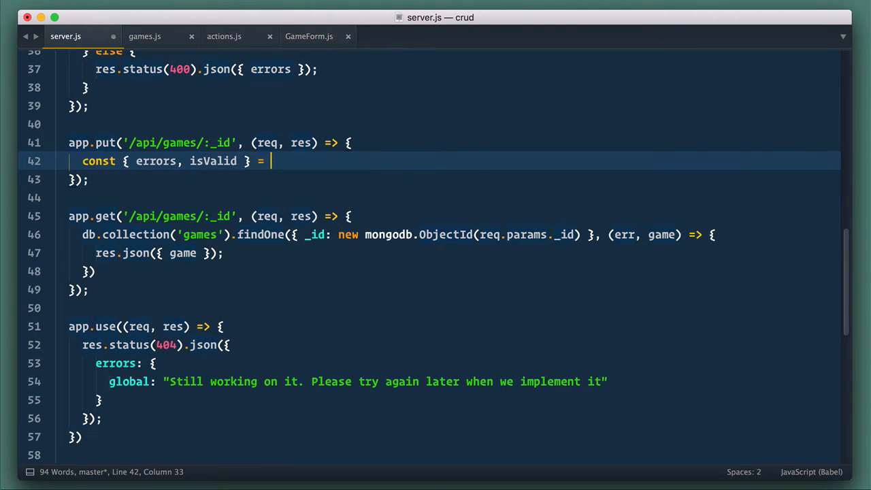
pyautogui.write('validate(req.body);')
pyautogui.write('res.status')
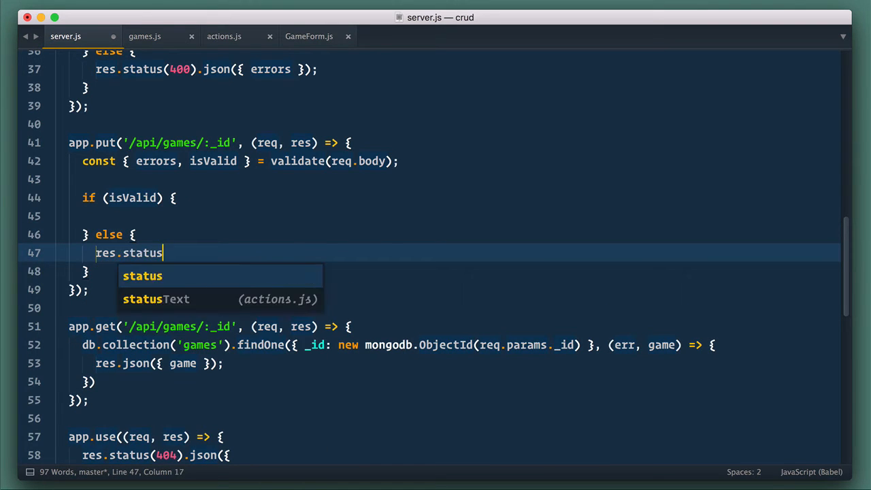
pyautogui.write('(400).json({ errors });')
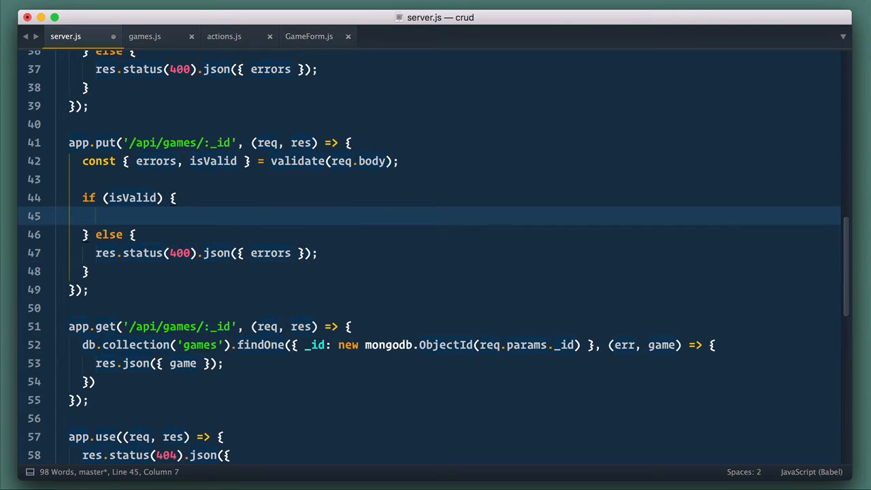
pyautogui.write('const { title, cover } = req.body;')
pyautogui.write('db.')
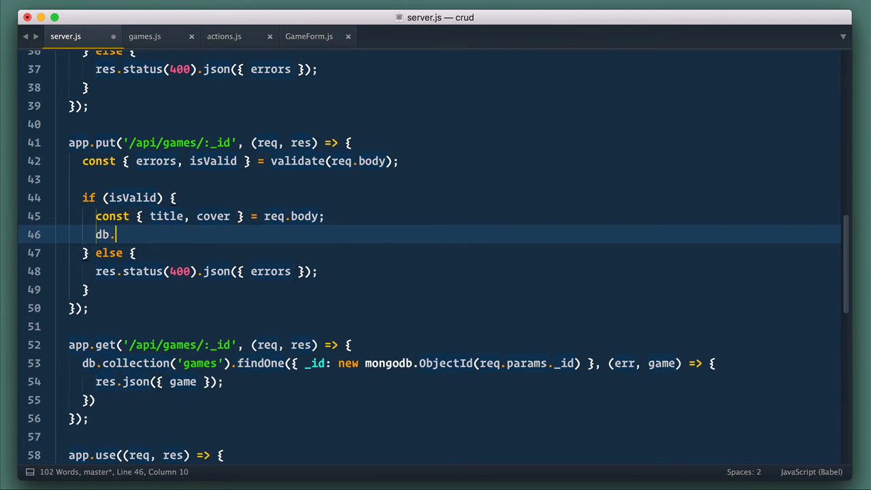
# Call findOneAndUpdate on games by ObjectId(req.params._id) with $set of title and cover.
pyautogui.write("collection('games').")
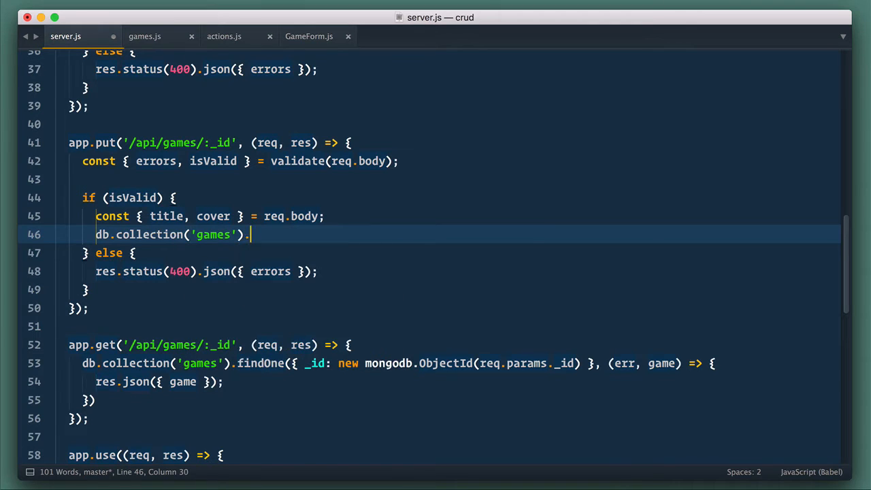
pyautogui.write('findOneAndUpdate(')
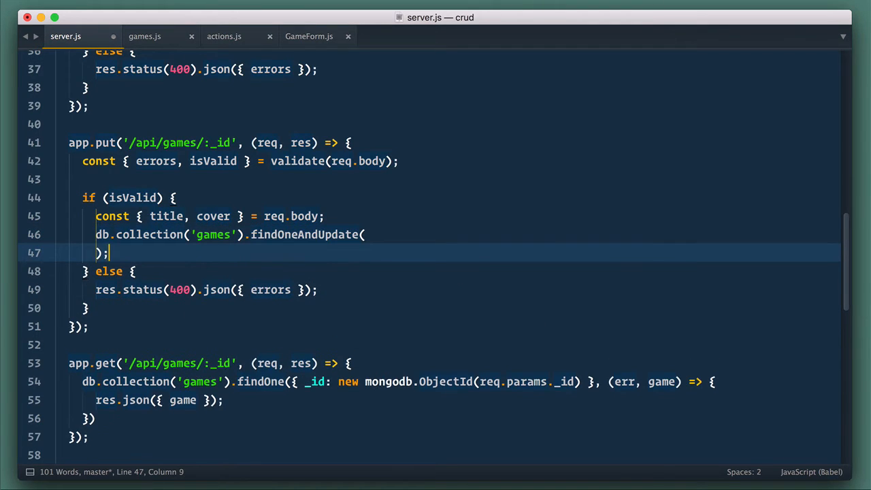
pyautogui.write('{ _id')
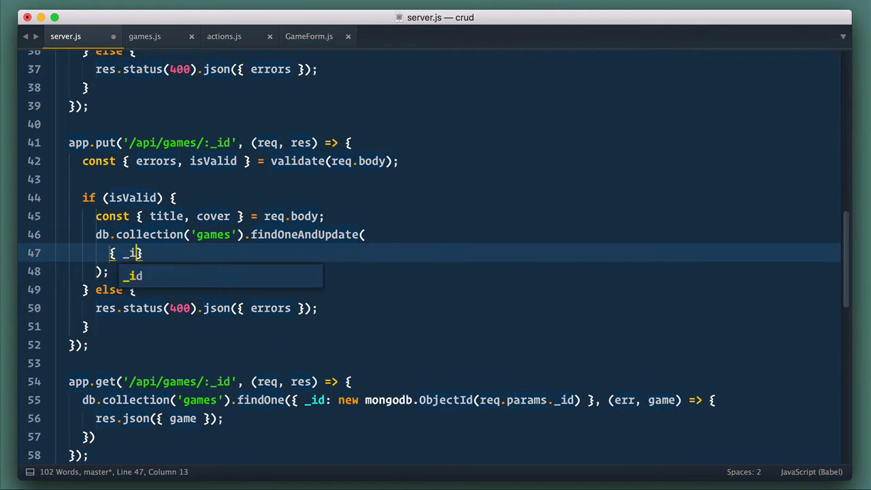
pyautogui.write('d: new mongodb.')
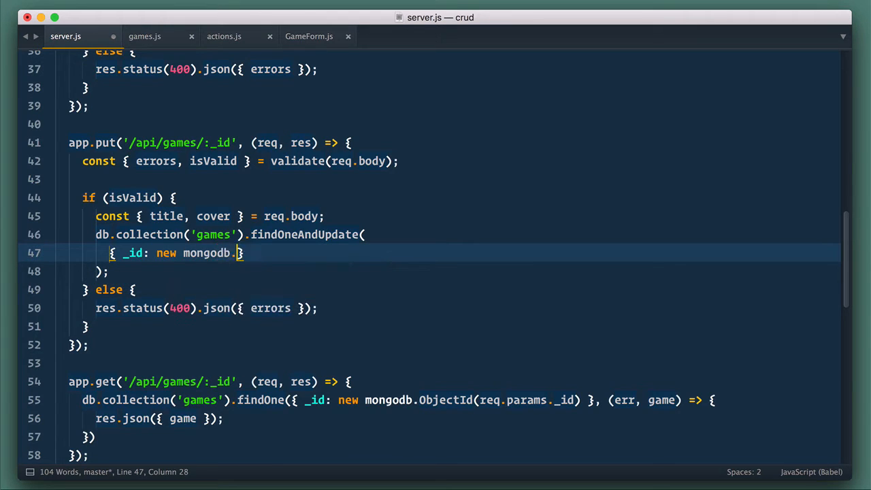
pyautogui.write('ObjectId(req.par')
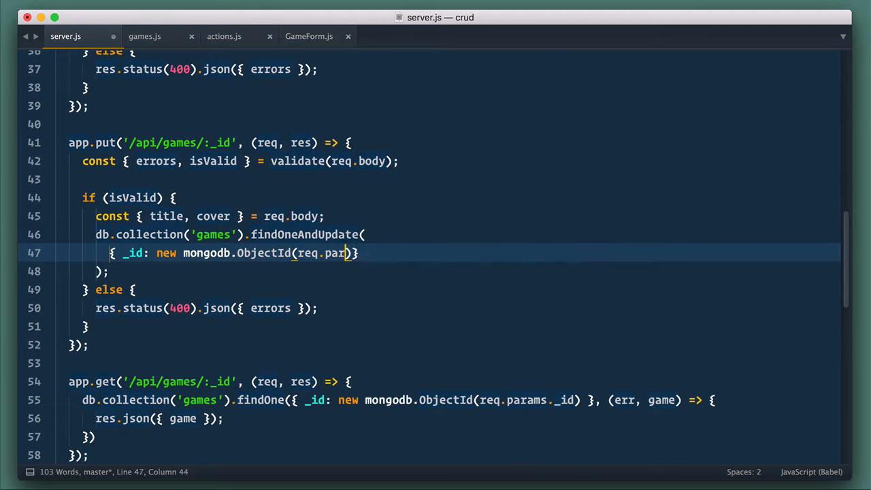
pyautogui.write('ams._id) }')
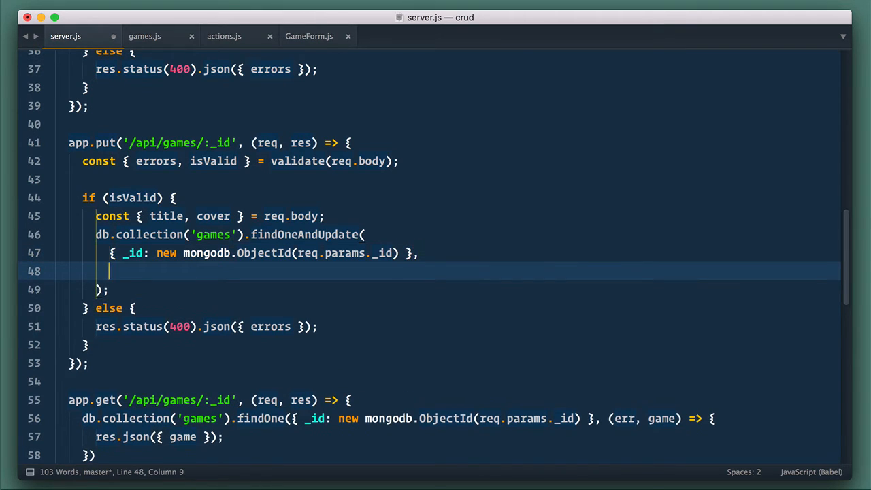
pyautogui.write('{ $set: {}')
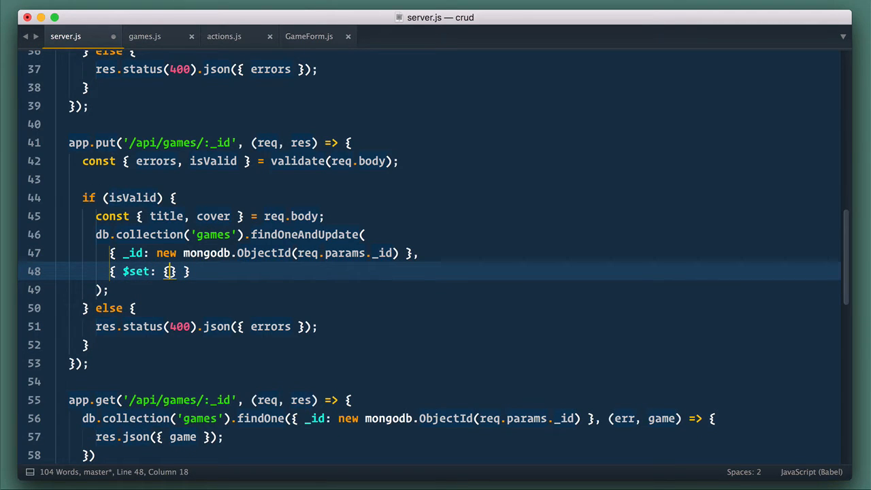
pyautogui.write('title, cover')
pyautogui.write('{ returnOri')
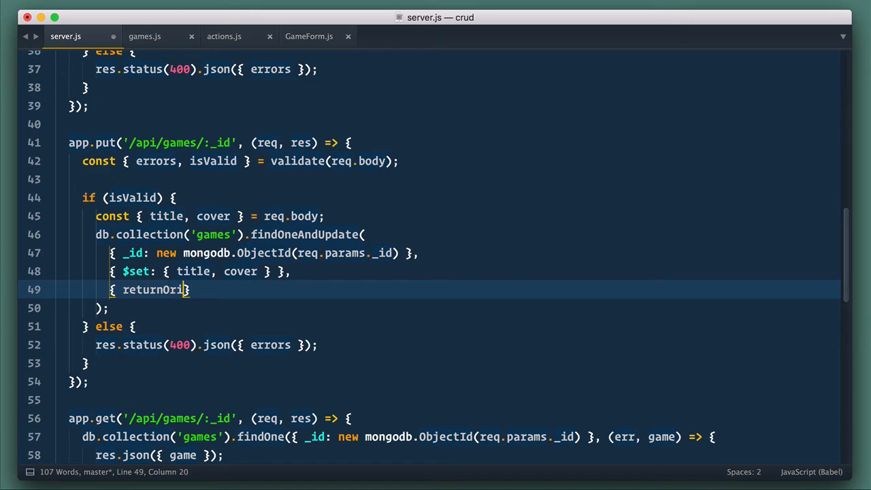
# Pass returnOriginal: false and respond with res.json of result.value as the game.
pyautogui.write('ginal: false')
pyautogui.write('(e')
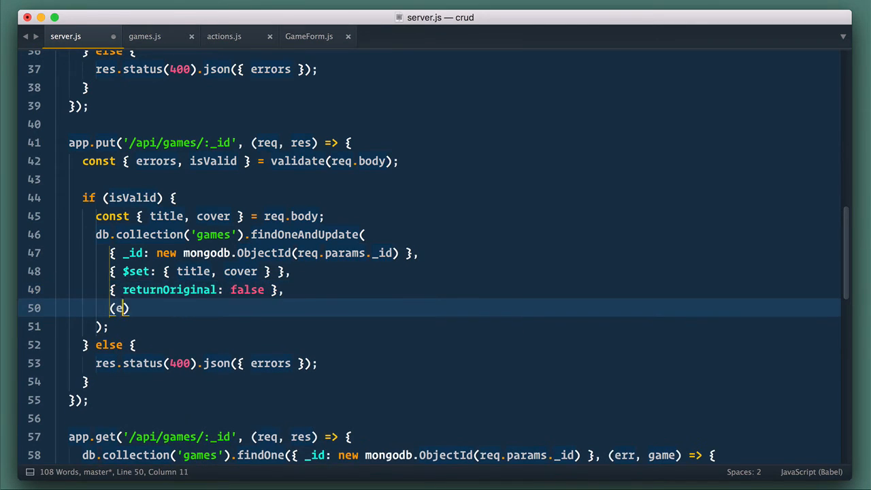
pyautogui.write('ger')
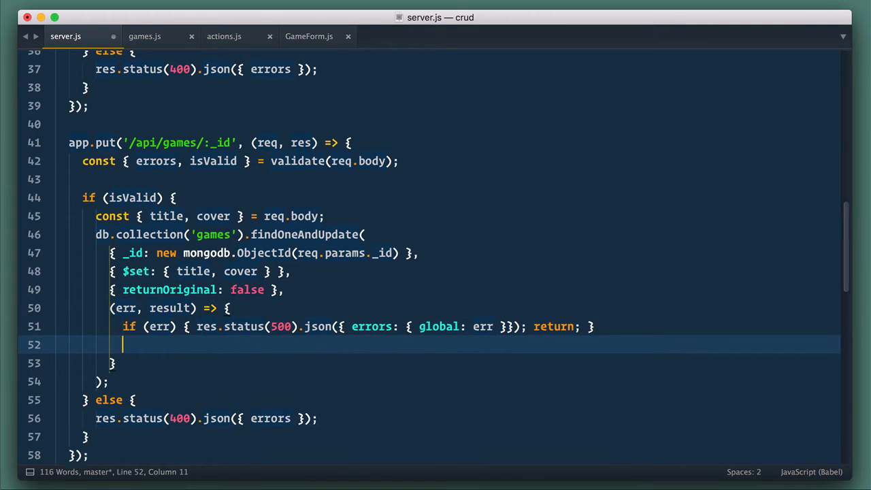
pyautogui.write('res.json({ game')
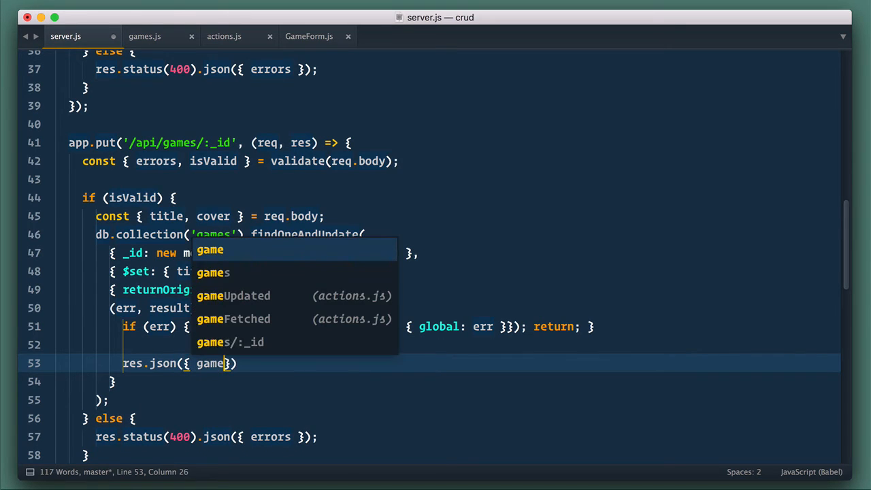
pyautogui.write('result.val')
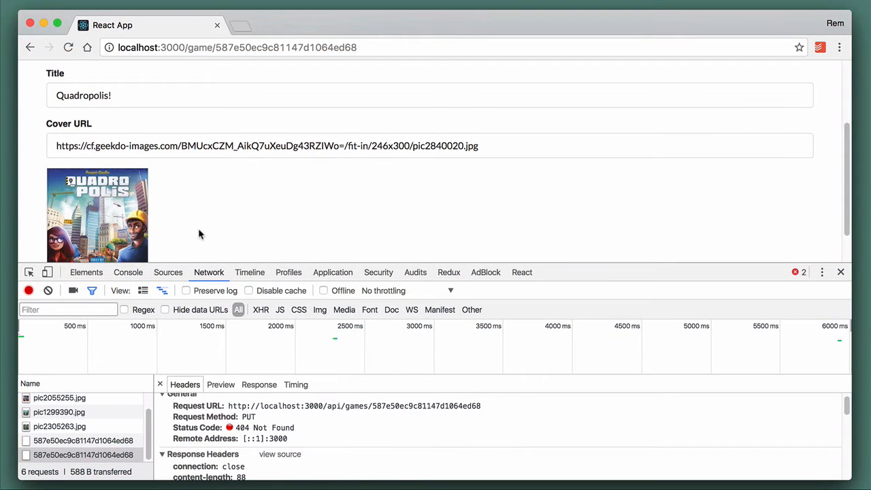
# Navigate back to the /games list and scroll the network panel.
pyautogui.click(30, 46)
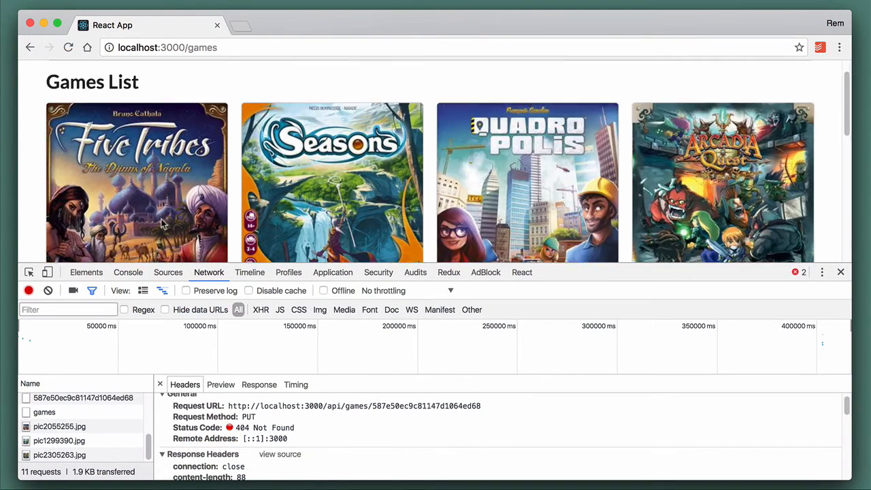
pyautogui.scroll(-3)
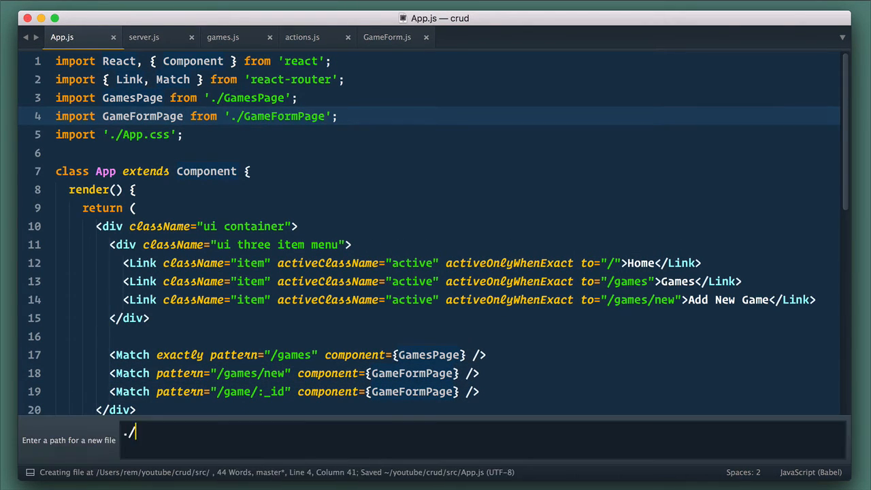
# Name the new file GameFormPage.js and expand a class component snippet in it.
pyautogui.write('GameFormP')
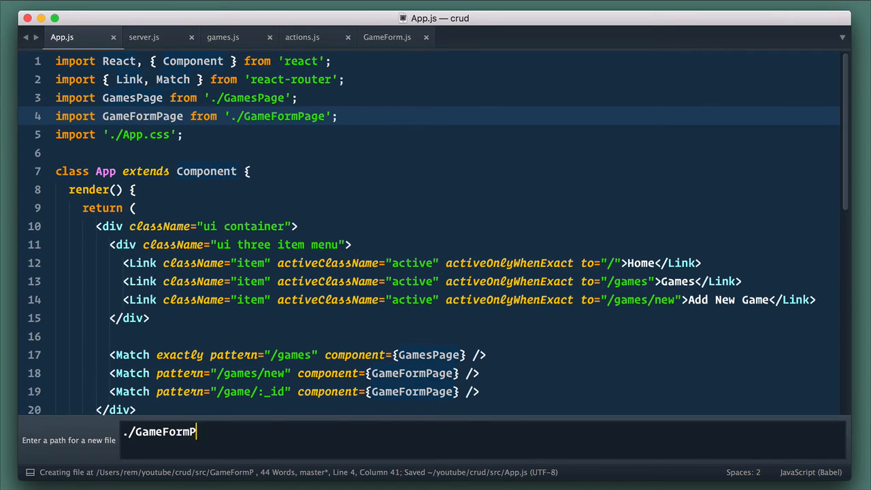
pyautogui.write('ccom')
pyautogui.write('game')
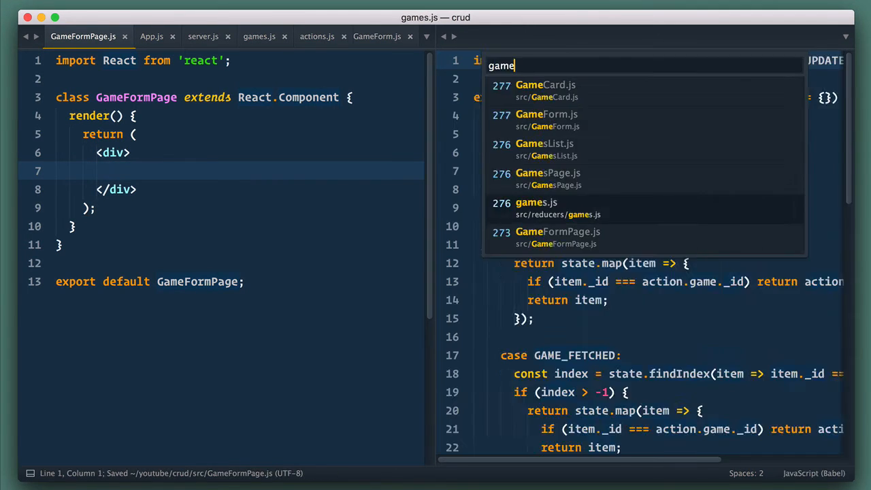
# Write a saveGame = ({ _id, title, cover }) method calling this.props.saveGame with those fields.
pyautogui.click(545, 114)
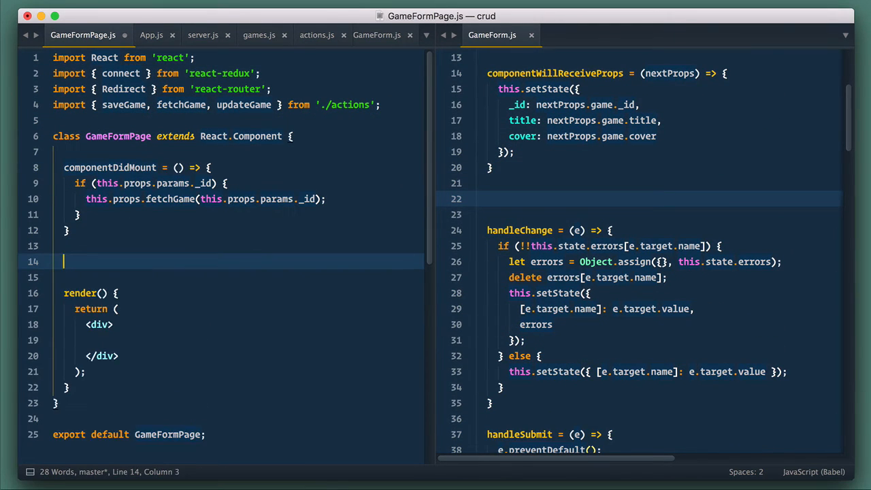
pyautogui.write('saveGame = ()')
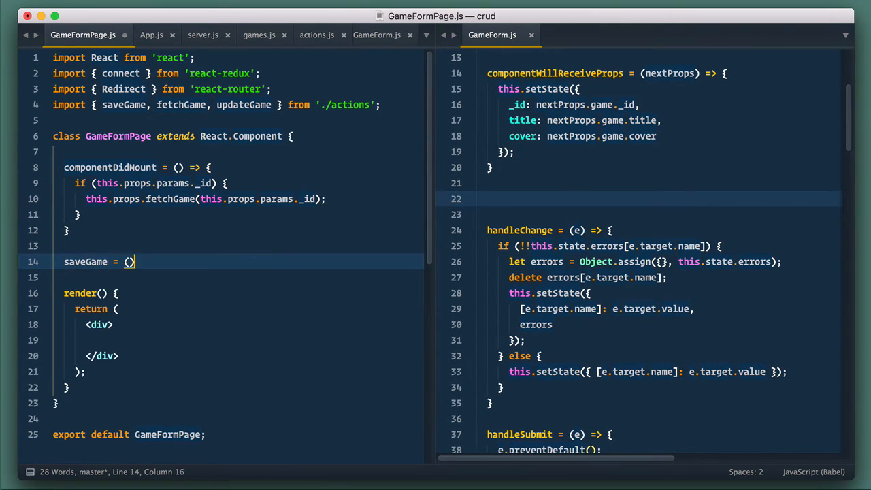
pyautogui.write('{_i')
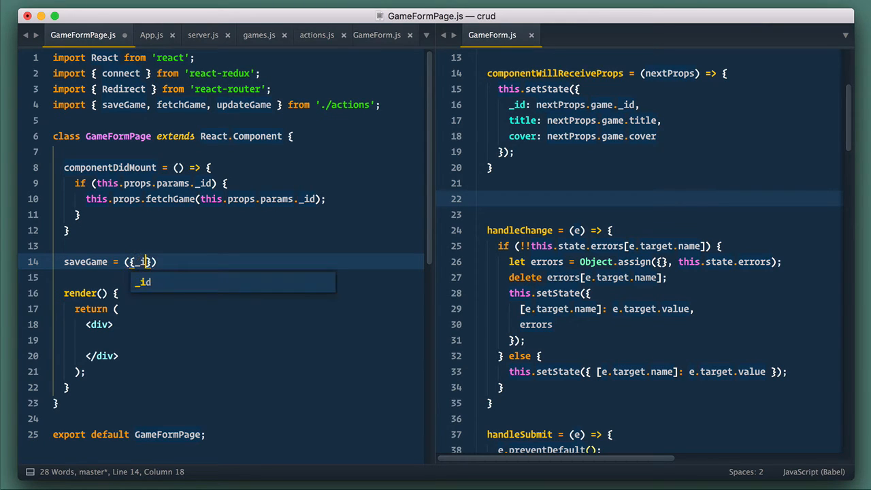
pyautogui.write(', title, cover')
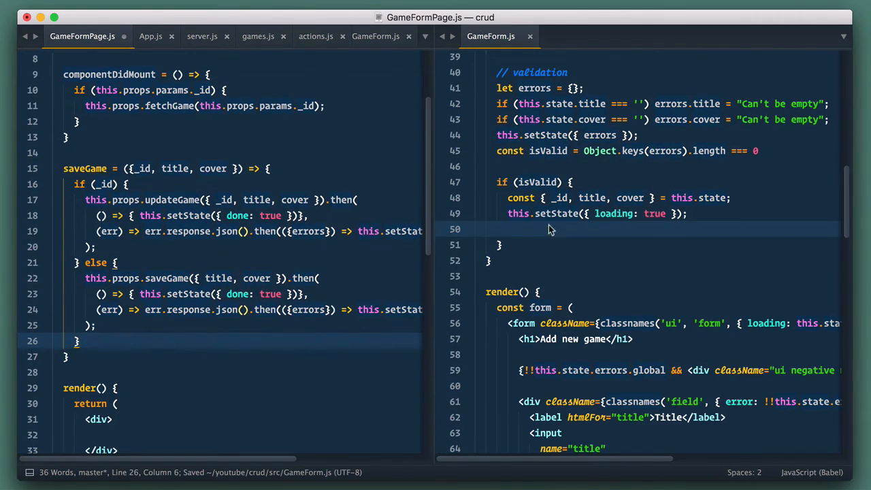
pyautogui.write('this.props.')
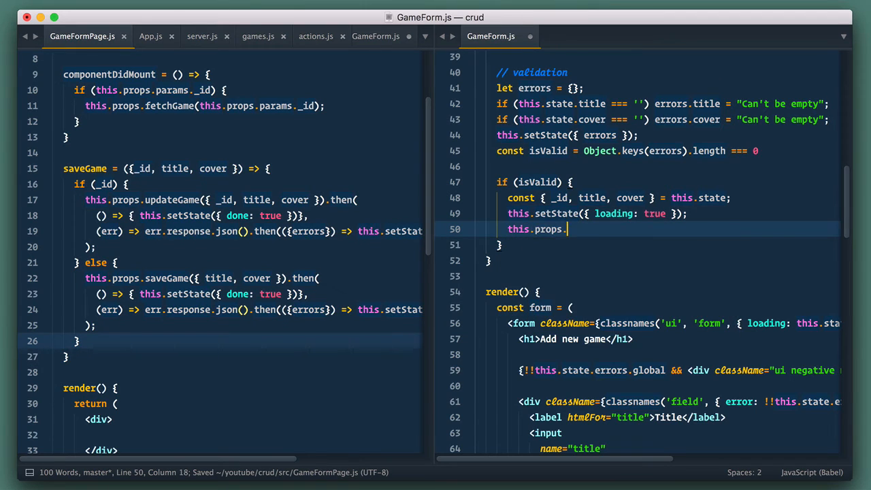
pyautogui.write('saveGame({ _id, title, cover });')
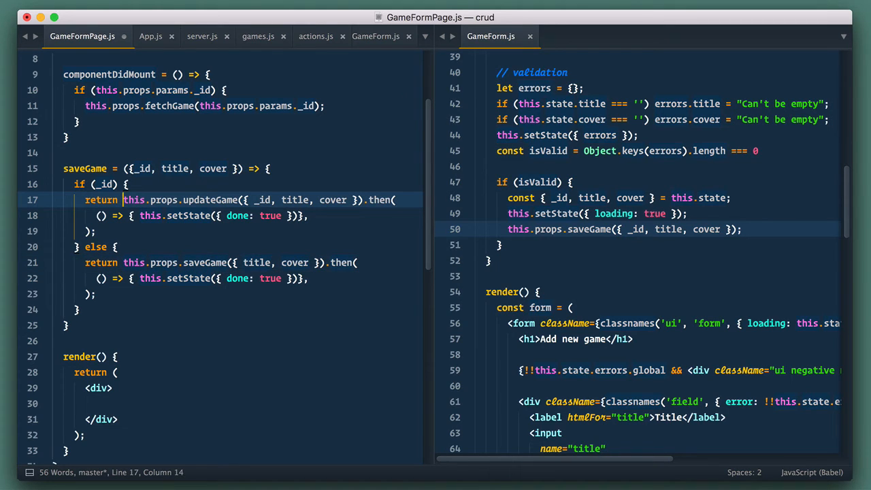
# Have the .then set redirect instead of done and add a .catch() handler.
pyautogui.doubleClick(237, 215)
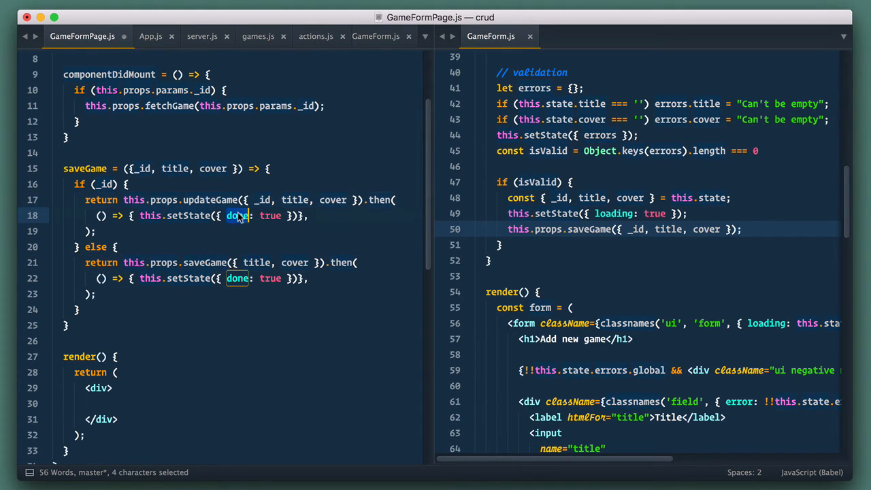
pyautogui.write('redirect')
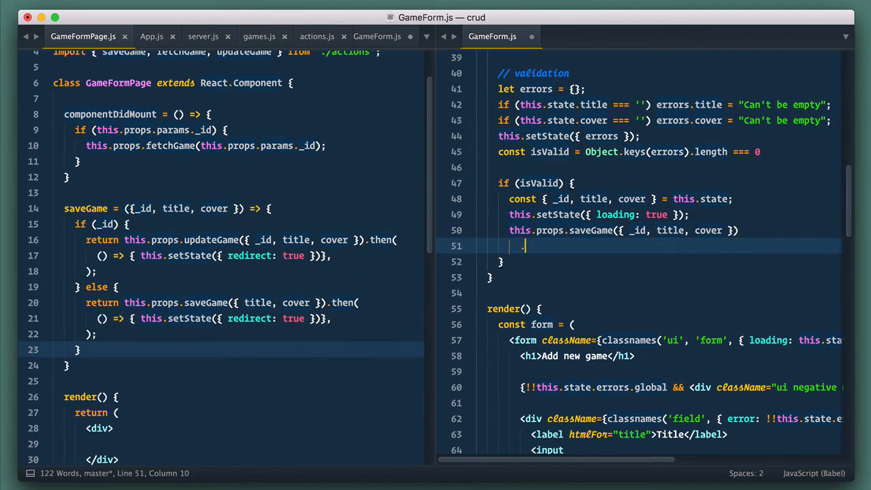
pyautogui.write('.catch()')
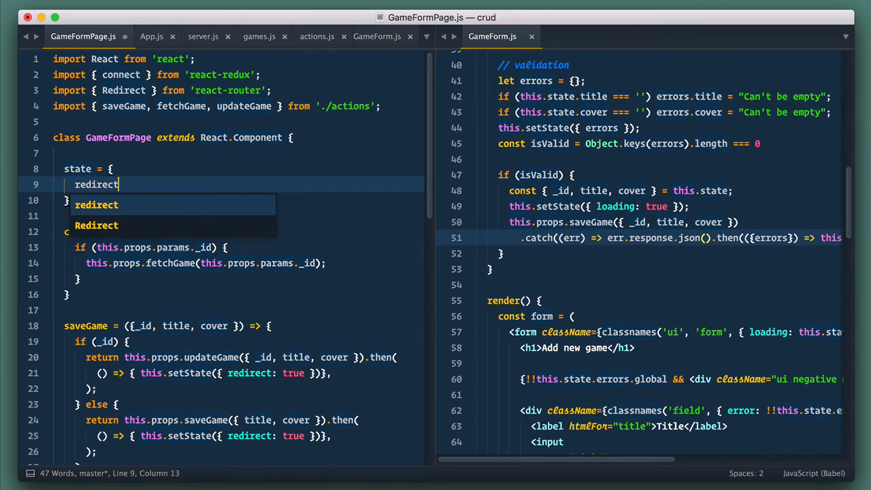
# Add redirect: false to GameFormPage state and remove done from GameForm's state and render.
pyautogui.write(': false')
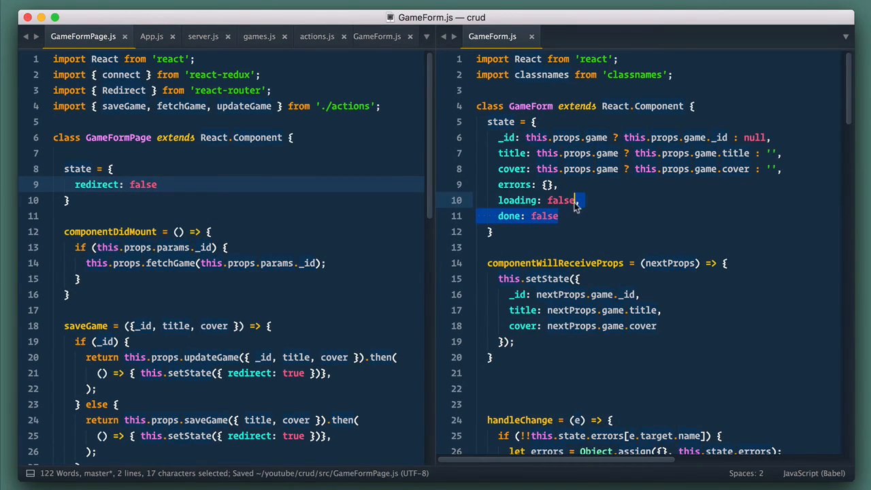
pyautogui.press('backspace')
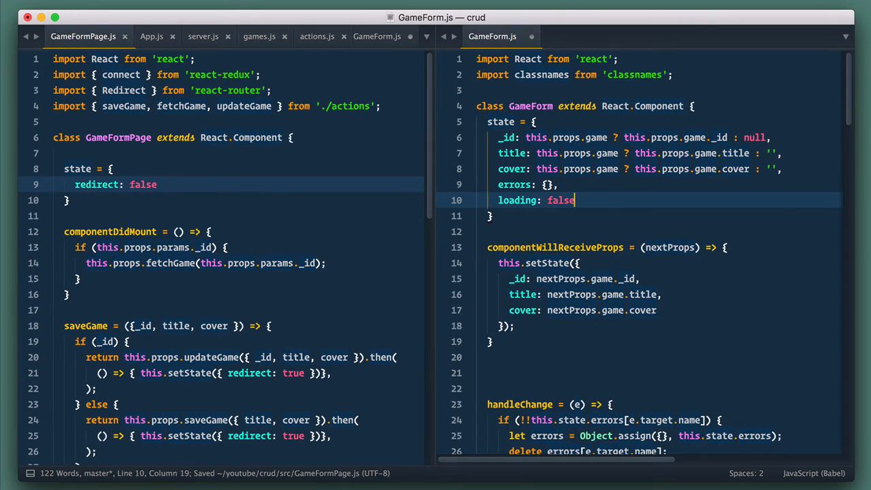
pyautogui.scroll(-3)
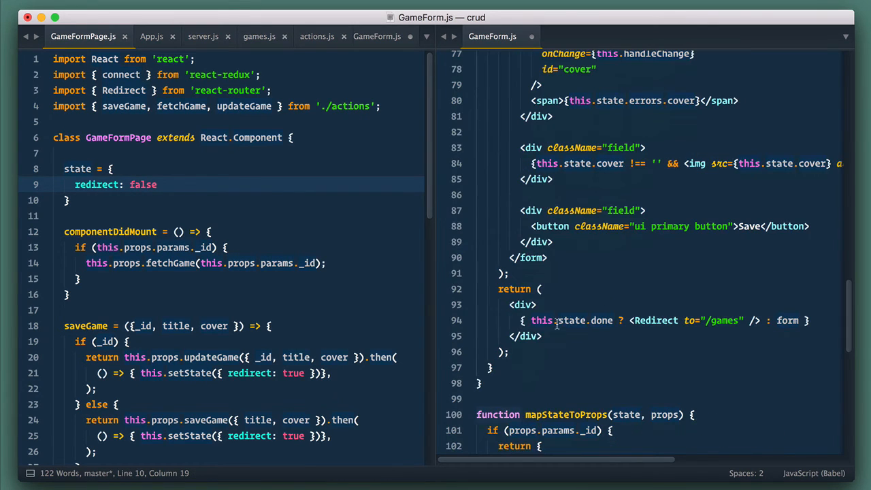
pyautogui.moveTo(532, 320); pyautogui.dragTo(673, 320)
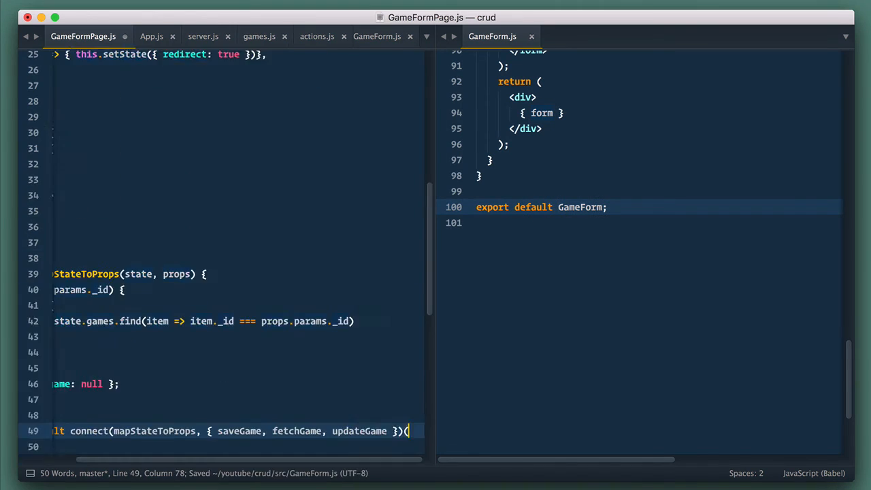
# Export connect(...)(GameFormPage) and render <GameForm game={this.props.game}> or a Redirect.
pyautogui.write('(GameFormPage);')
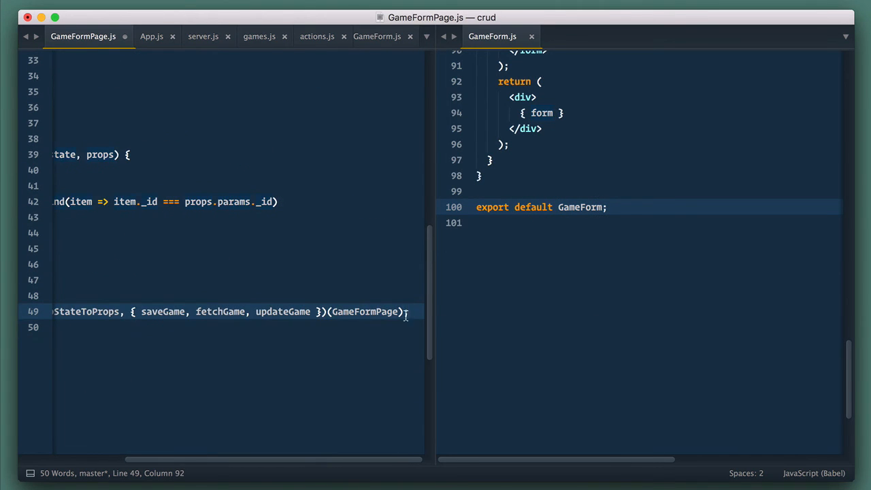
pyautogui.scroll(3)
pyautogui.write('<GameForm')
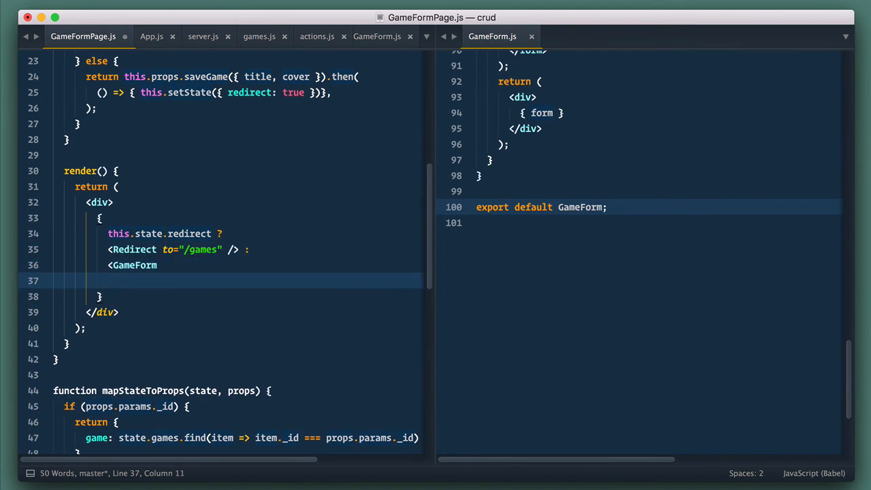
pyautogui.write('game={this.props.game}')
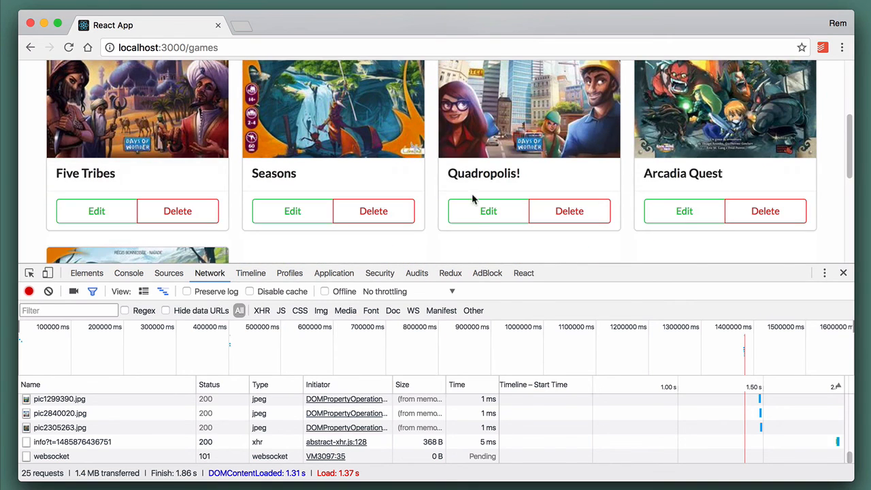
# Add Ticket to Ride with its geekdo cover image URL and save it to the games list.
pyautogui.click(487, 210)
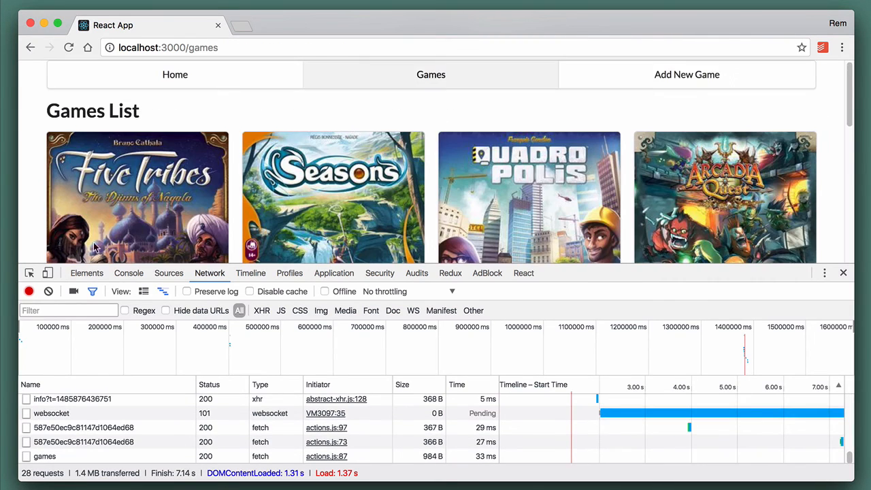
pyautogui.scroll(-3)
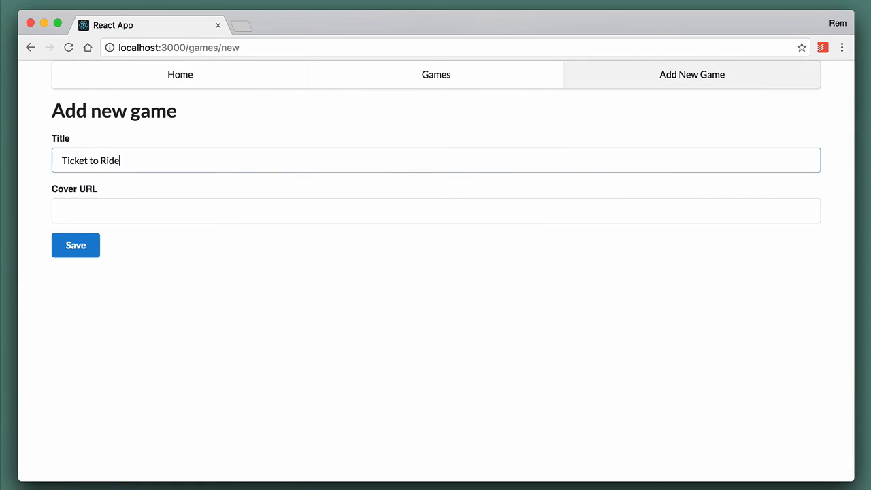
pyautogui.write('https://cf.geekdo-images.com/-7kWI_TKVJ9M3DLFdPTfky18324=/fit-in/246x300/pic38668.jpg')
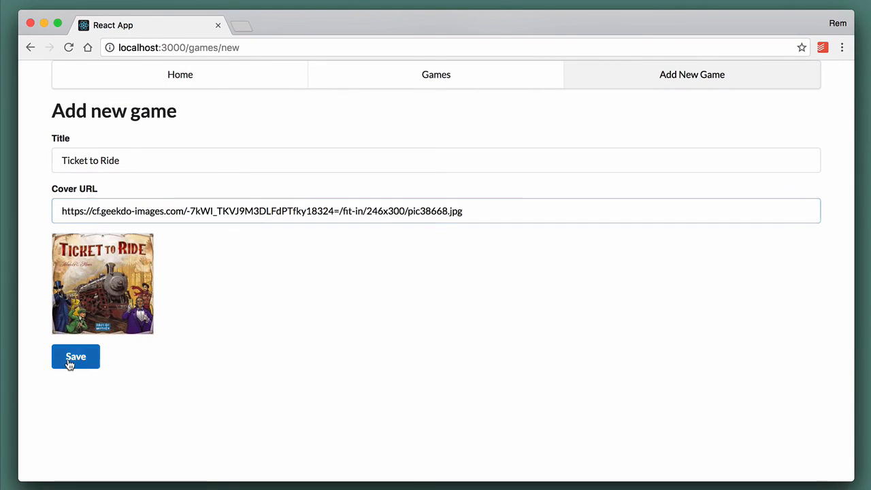
pyautogui.click(76, 356)
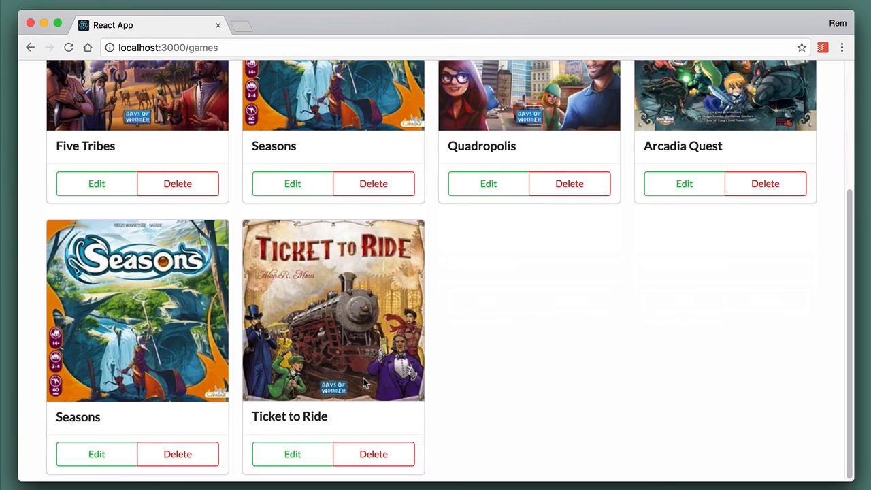